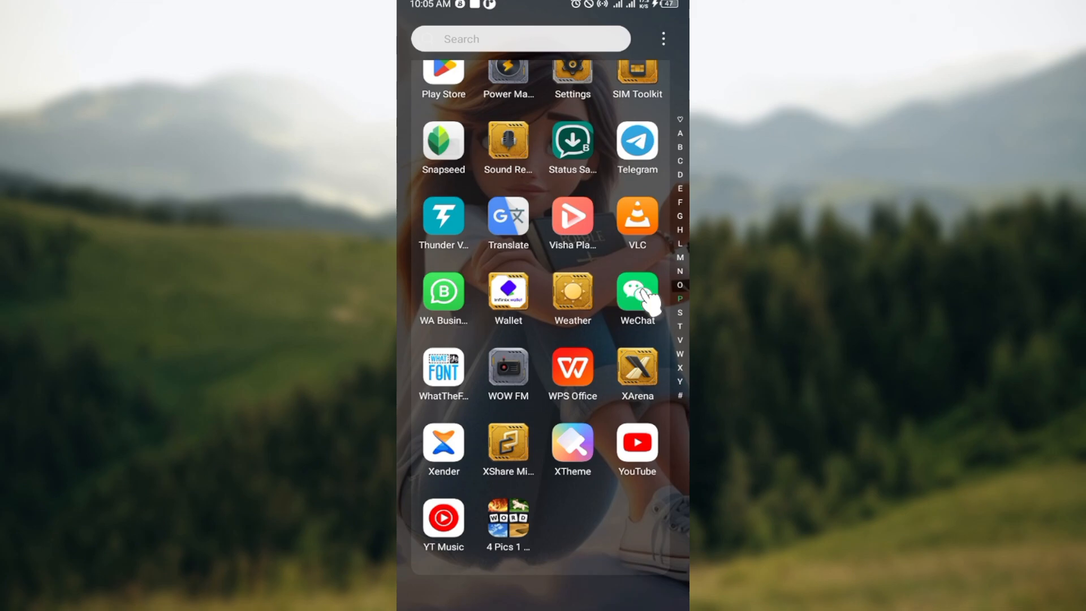
- Launch WeChat from the app drawer to reach the chats list
left_click(635, 290)
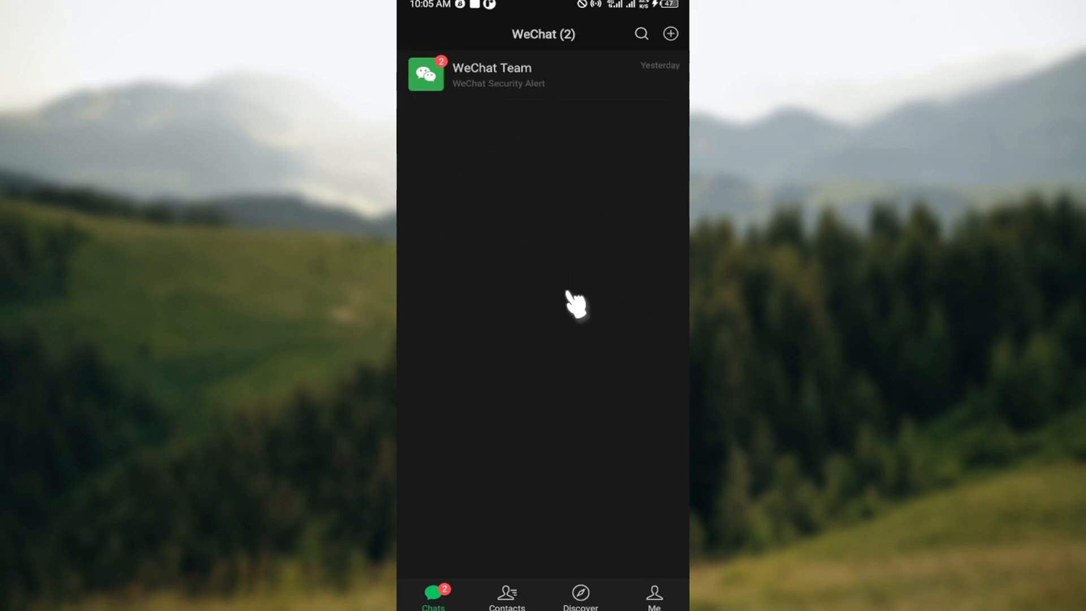
mouse_move(574, 305)
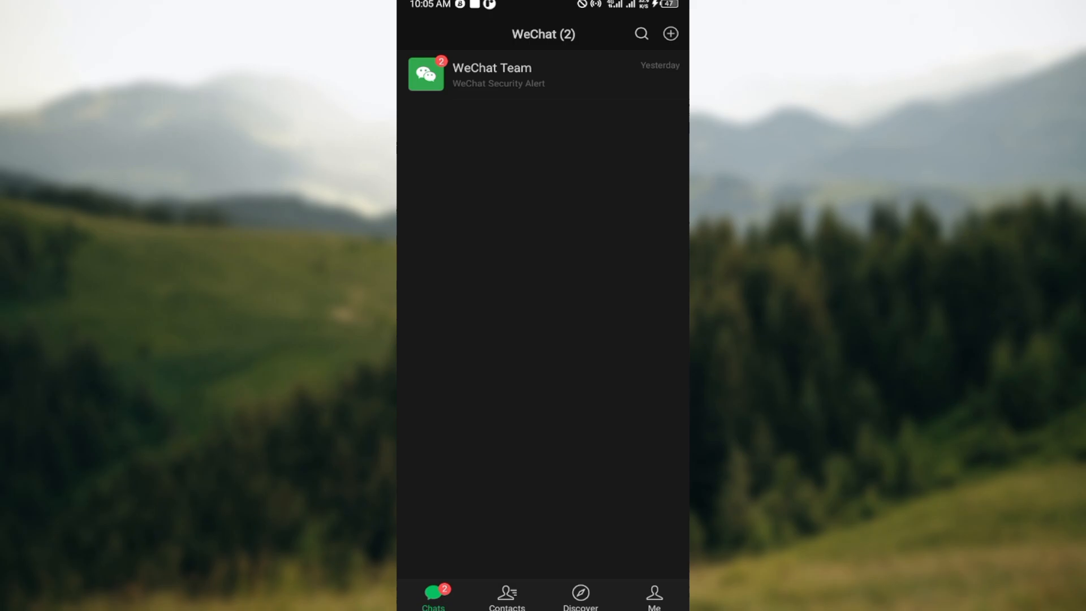
mouse_move(452, 365)
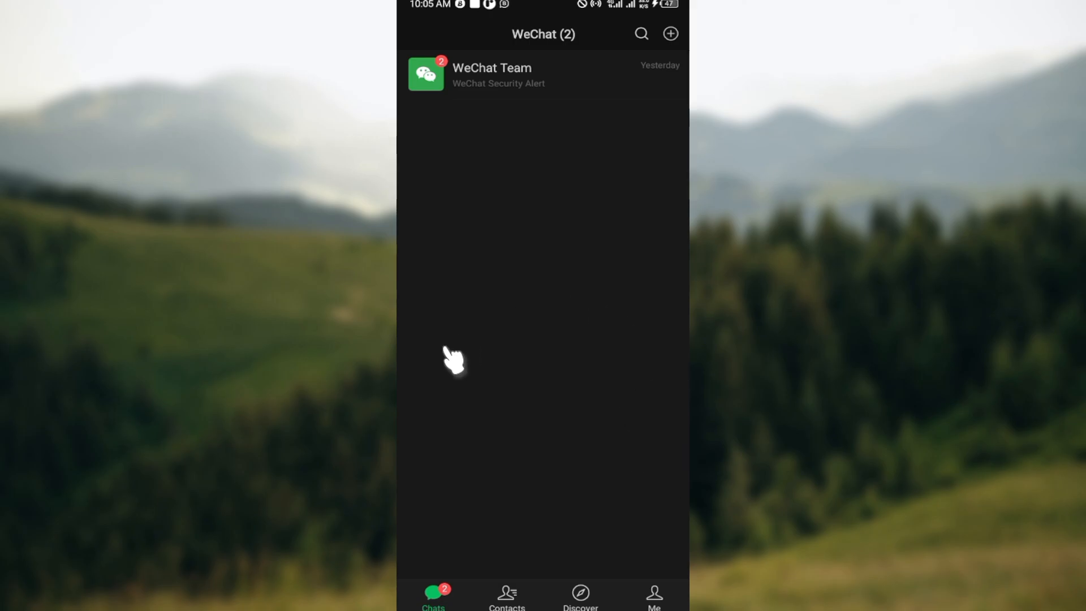
mouse_move(560, 572)
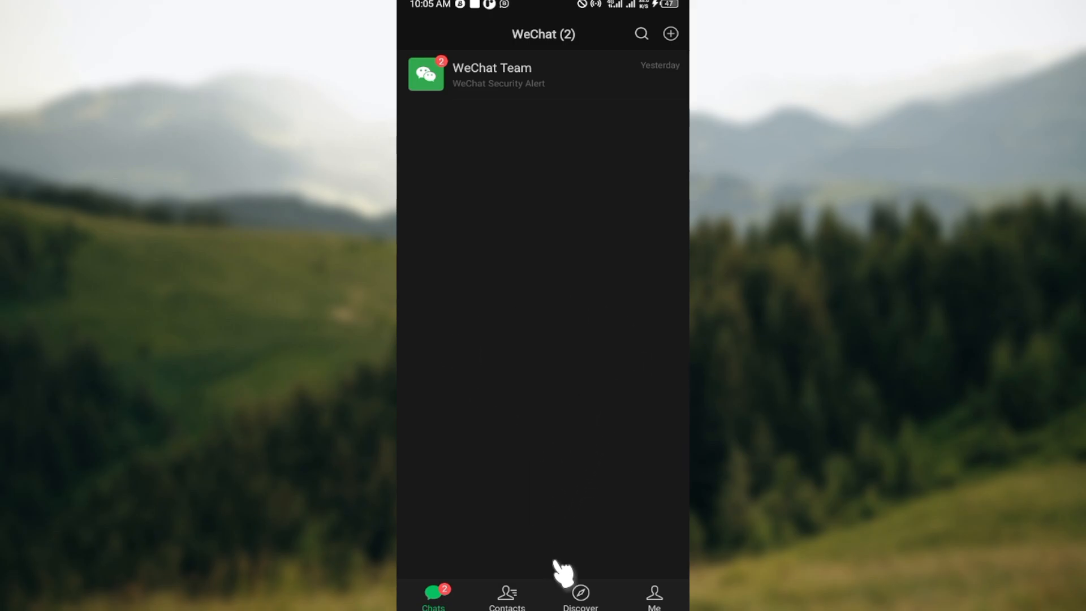
mouse_move(658, 597)
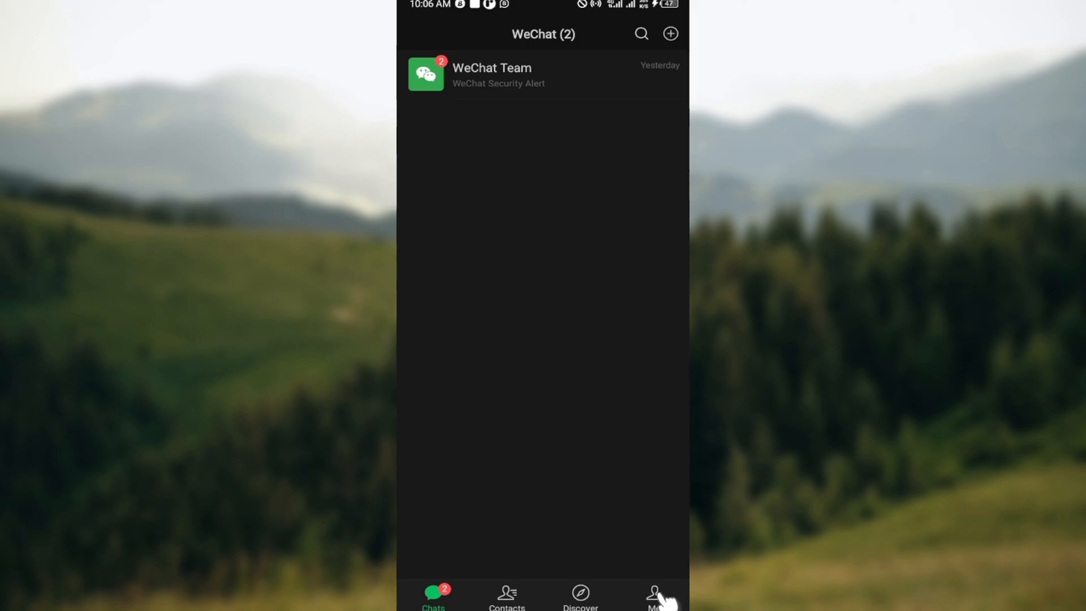
- Go from the Me tab through Settings to the Message Notifications page
left_click(655, 598)
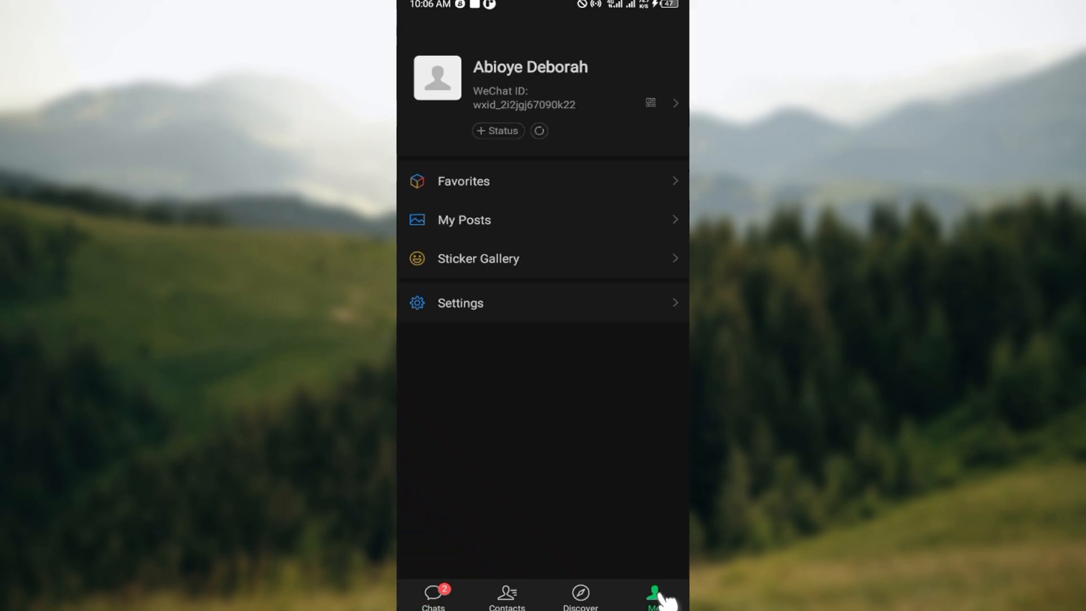
mouse_move(542, 447)
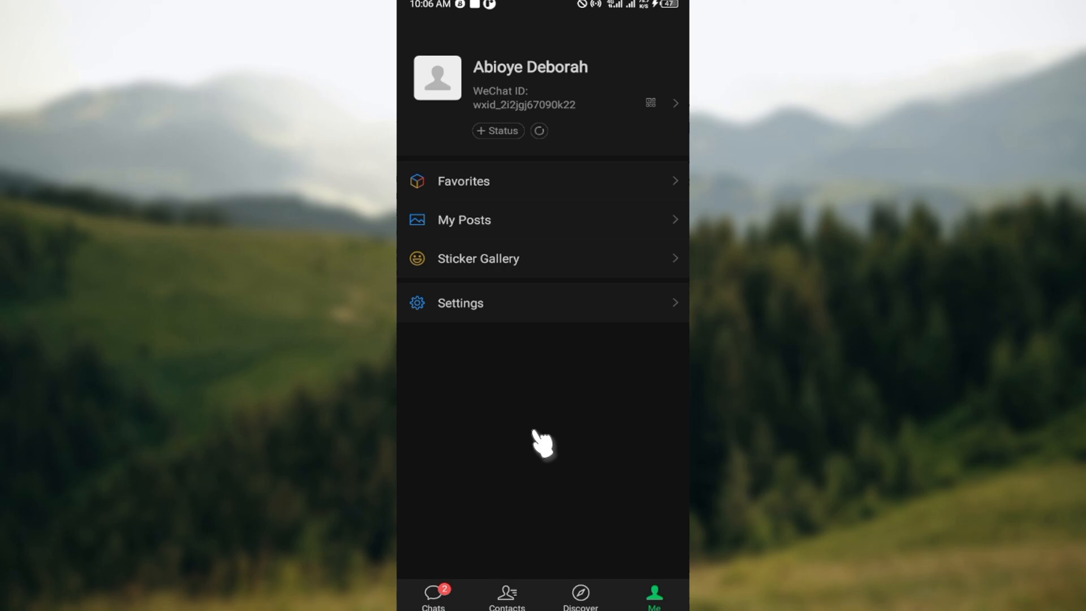
mouse_move(512, 184)
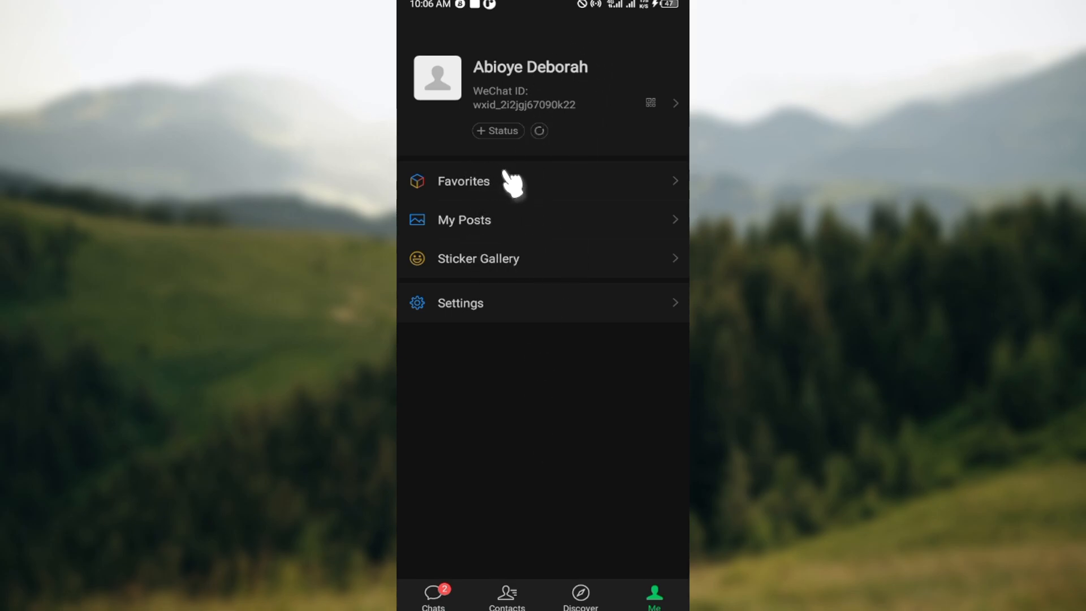
mouse_move(477, 305)
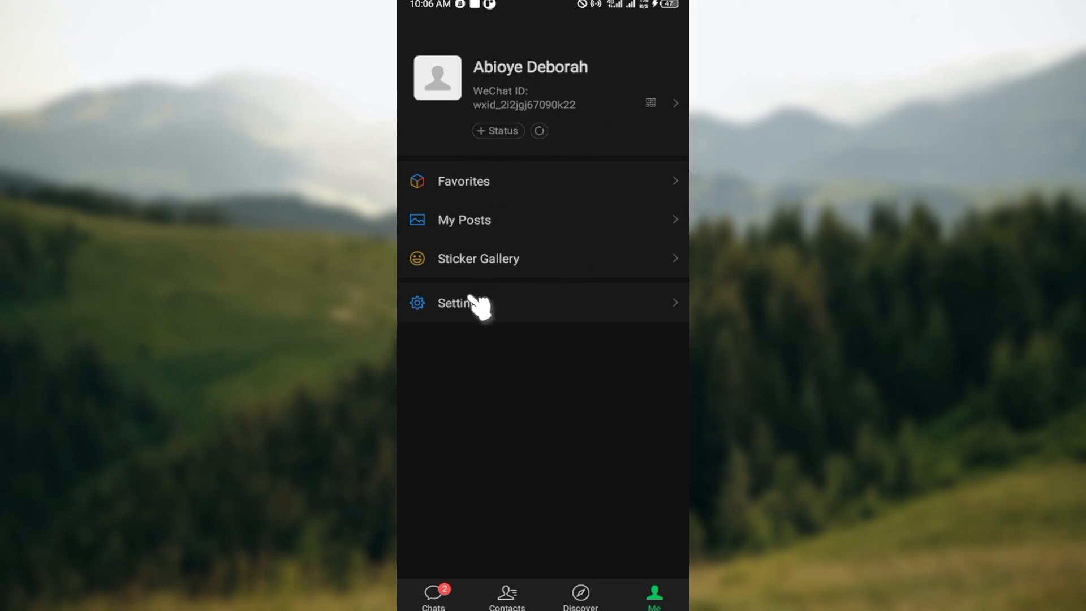
left_click(457, 304)
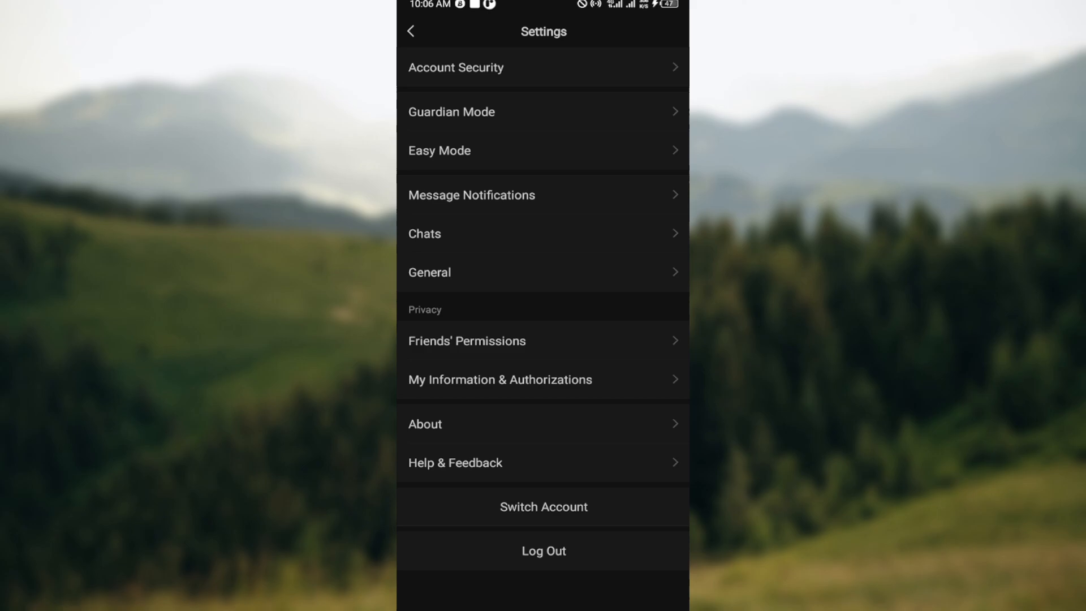
mouse_move(502, 218)
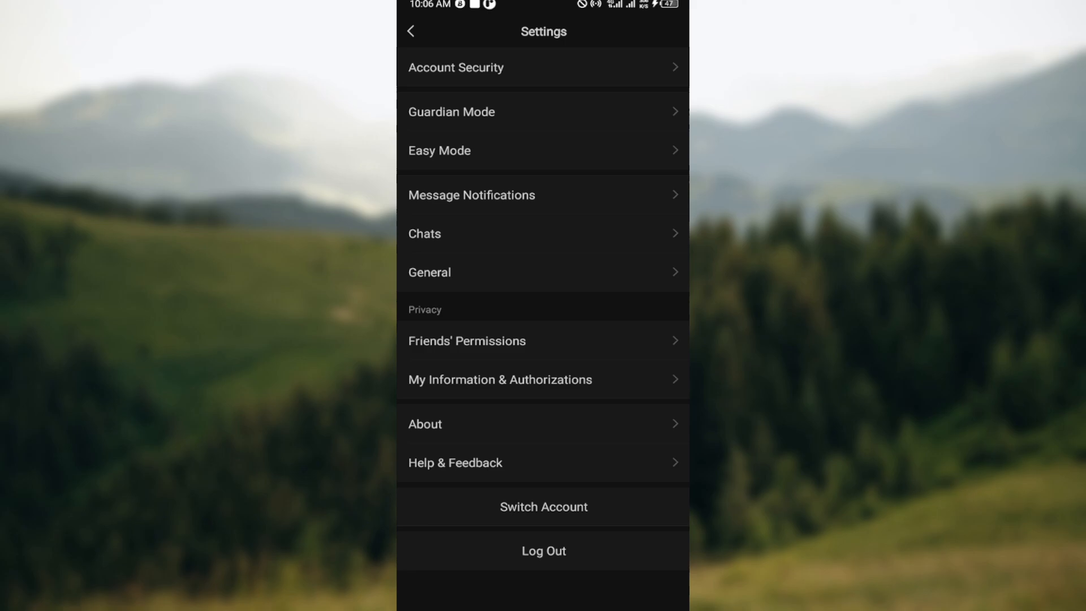
left_click(471, 194)
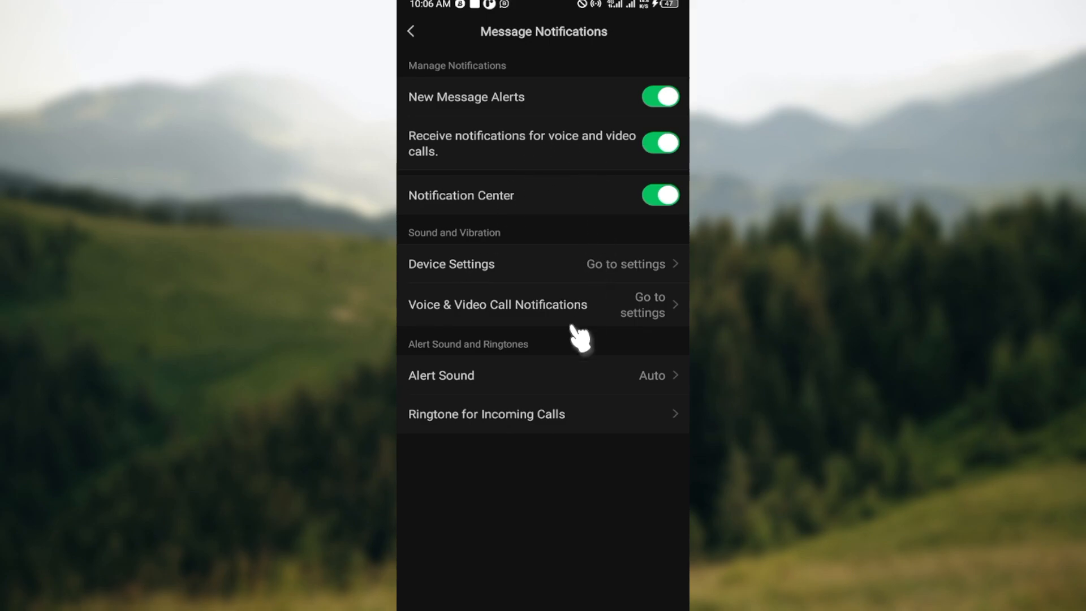
mouse_move(450, 76)
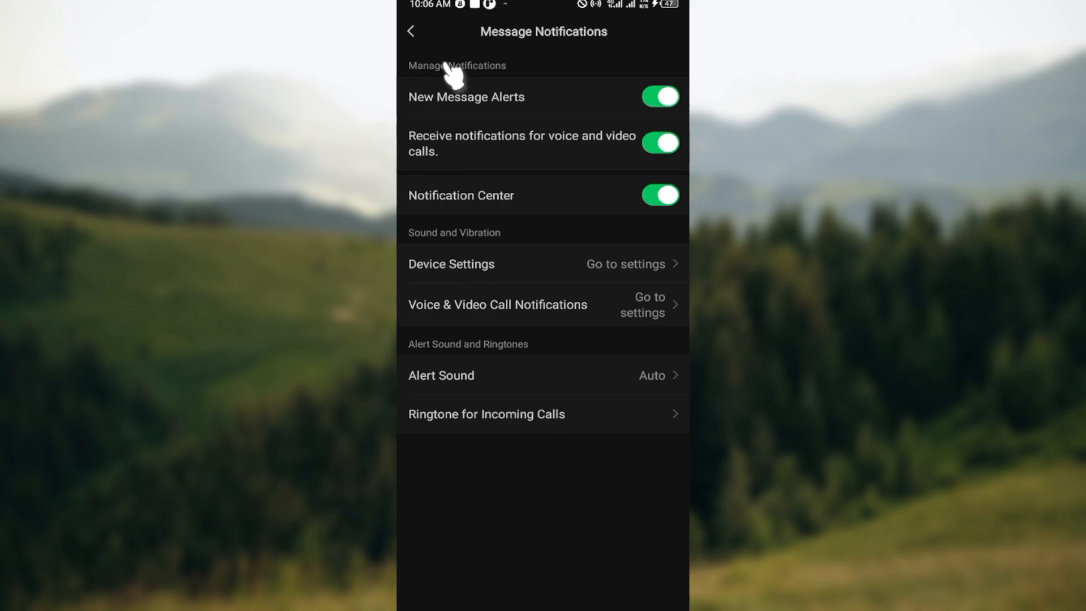
mouse_move(516, 277)
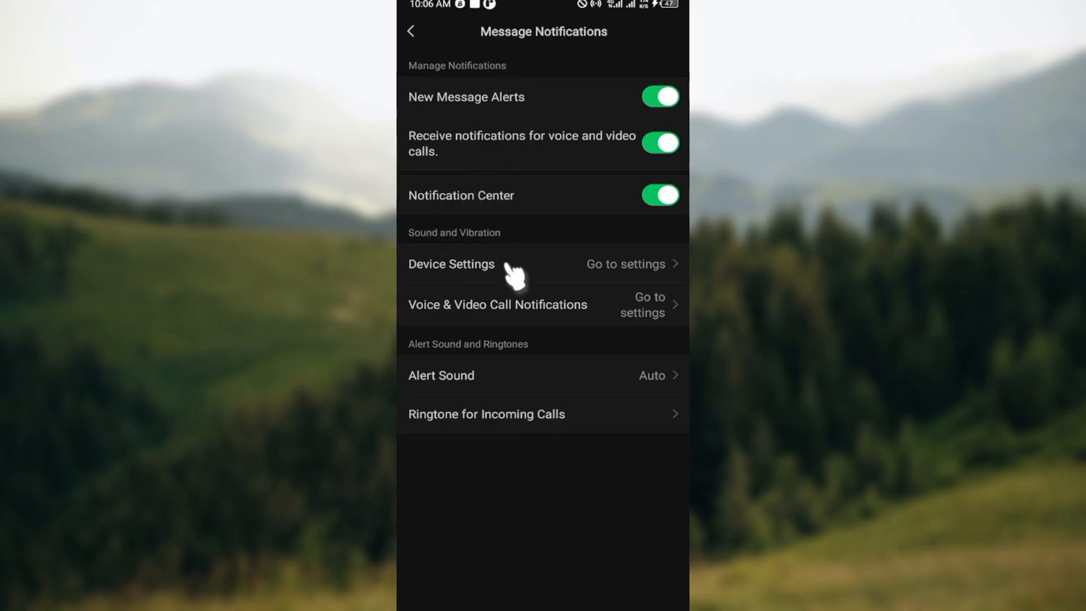
mouse_move(540, 356)
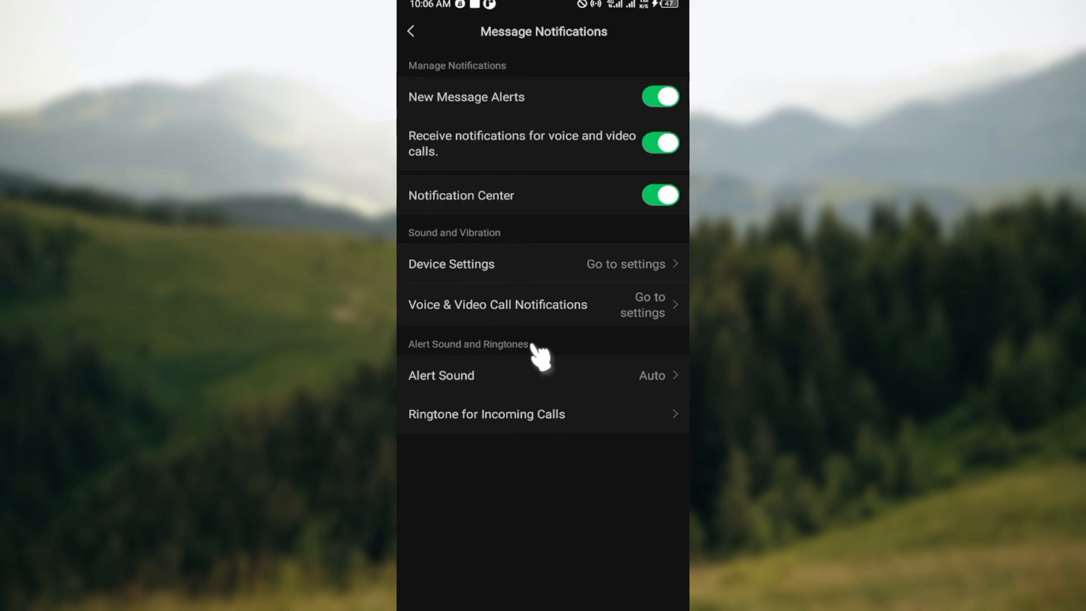
mouse_move(526, 97)
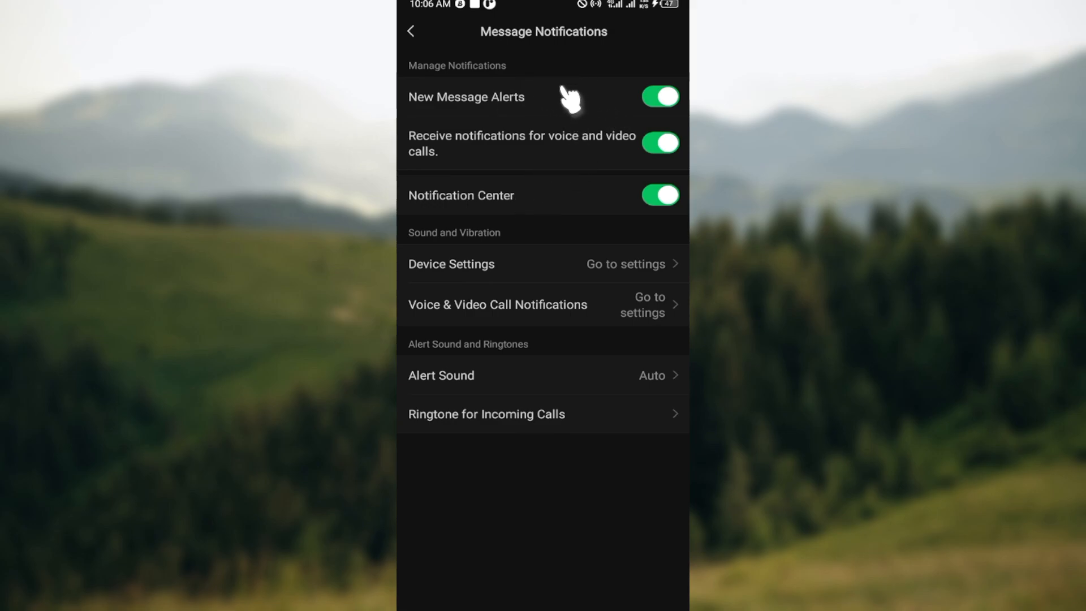
mouse_move(592, 103)
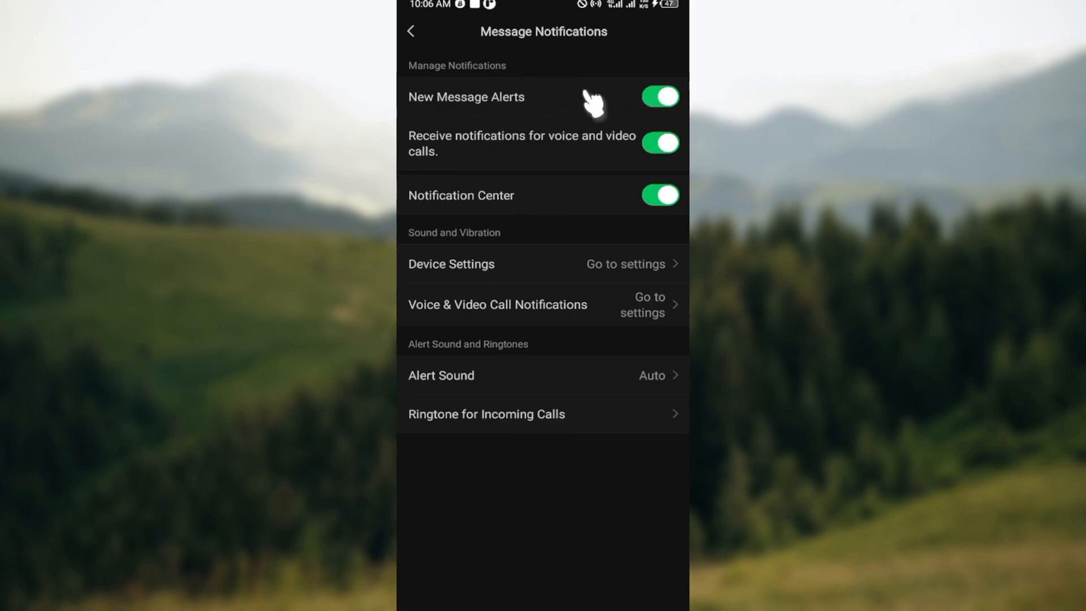
- Switch off New Message Alerts and confirm disabling system notifications
left_click(659, 96)
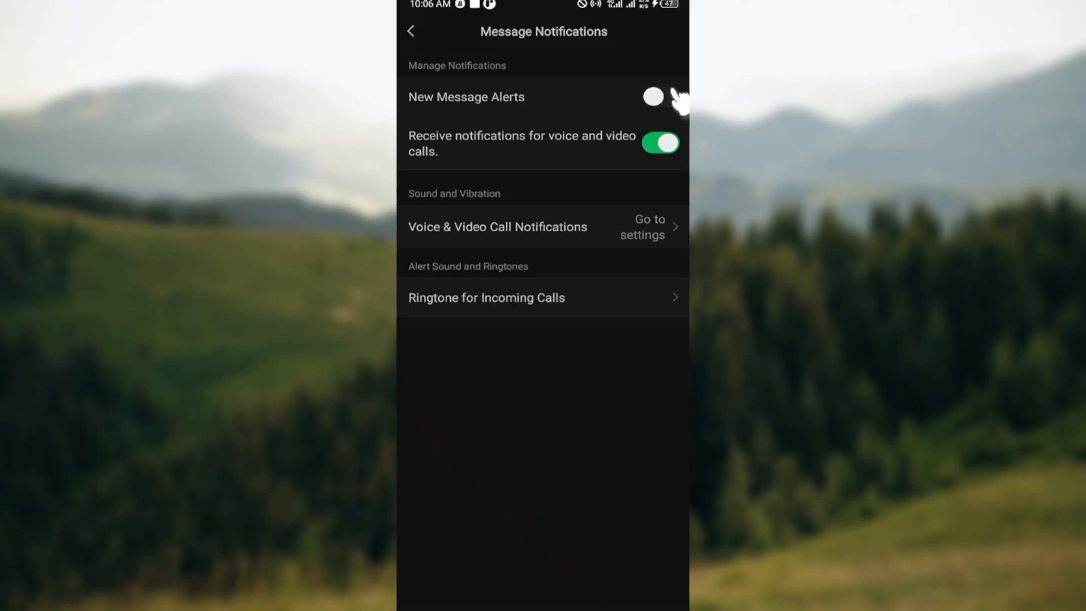
left_click(652, 97)
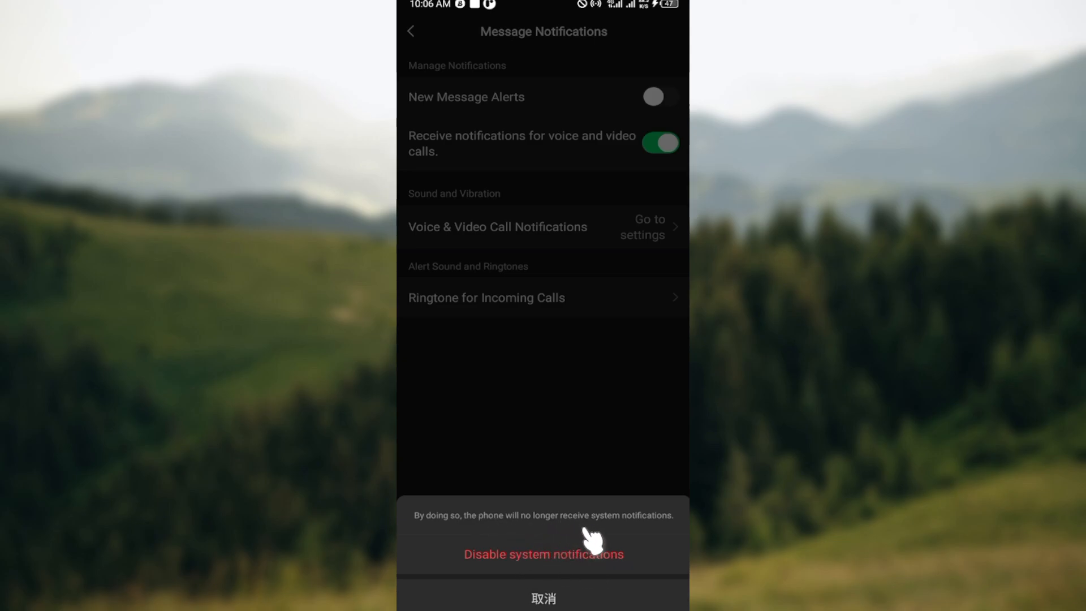
mouse_move(522, 541)
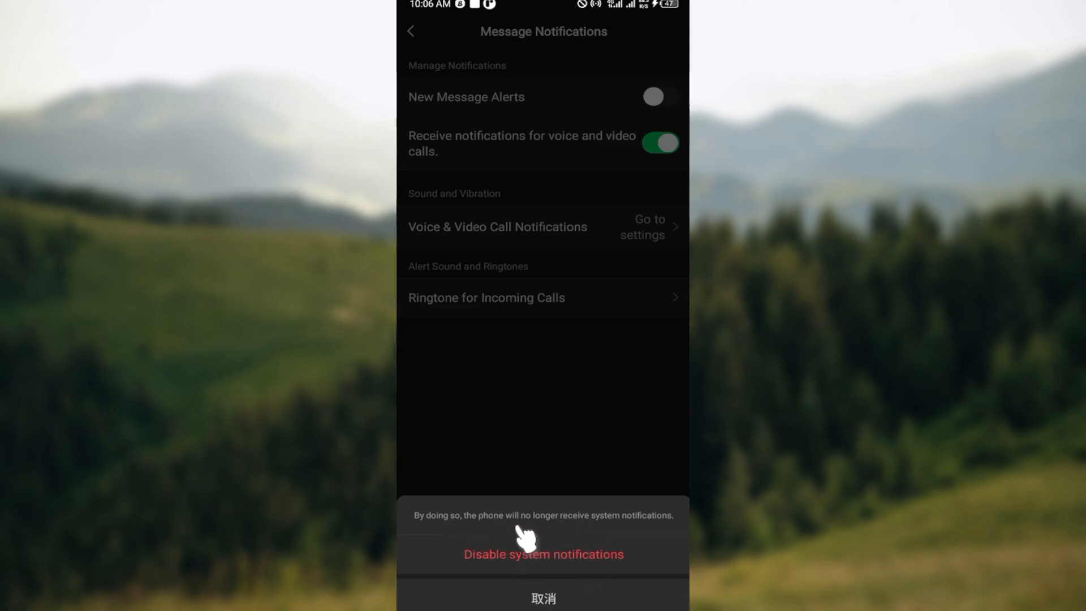
mouse_move(649, 544)
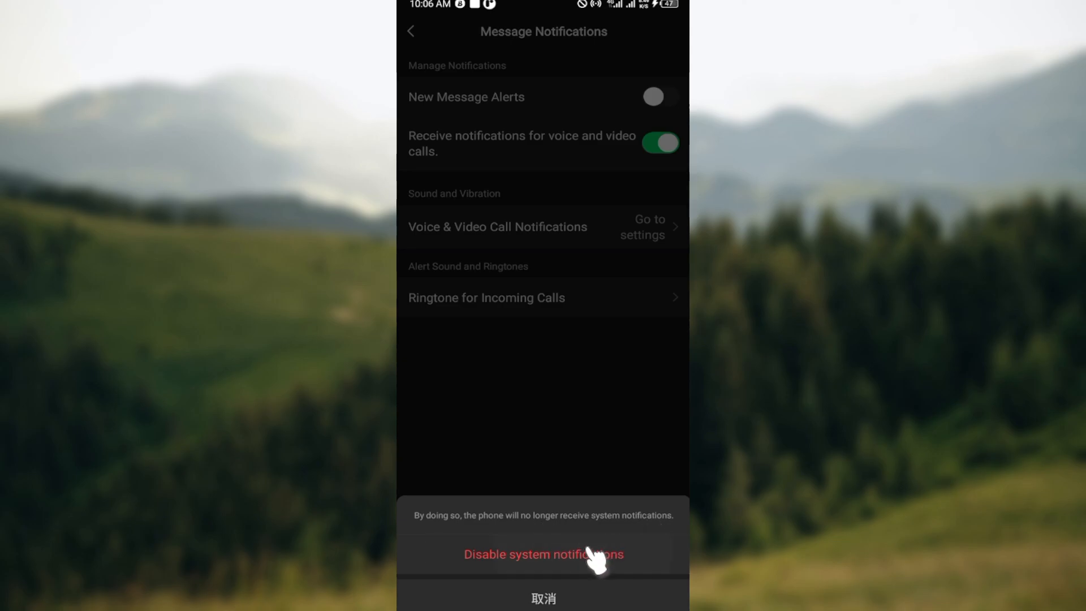
left_click(543, 554)
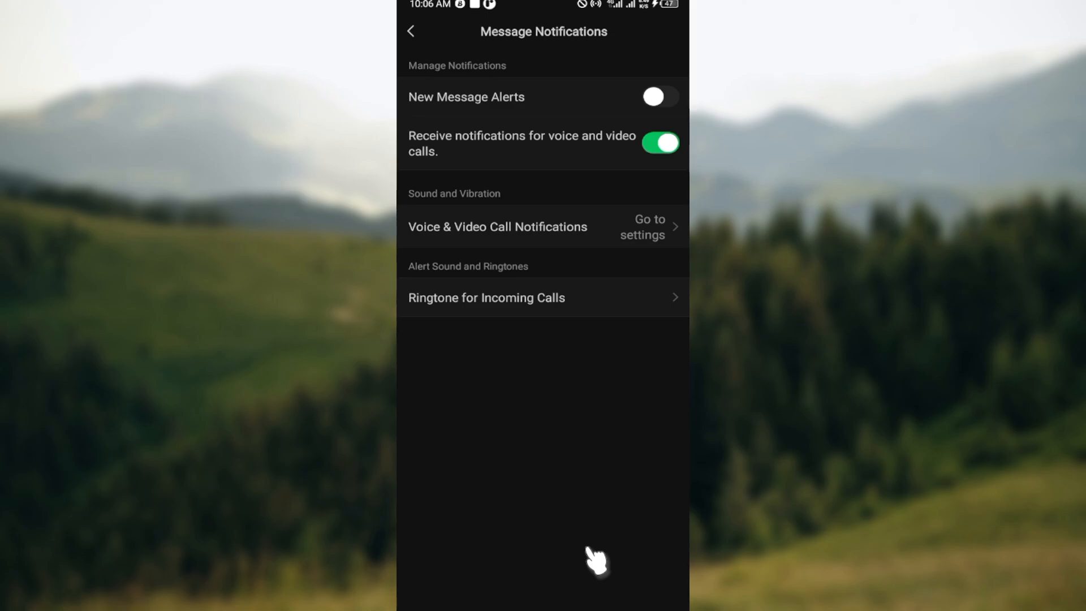
mouse_move(659, 195)
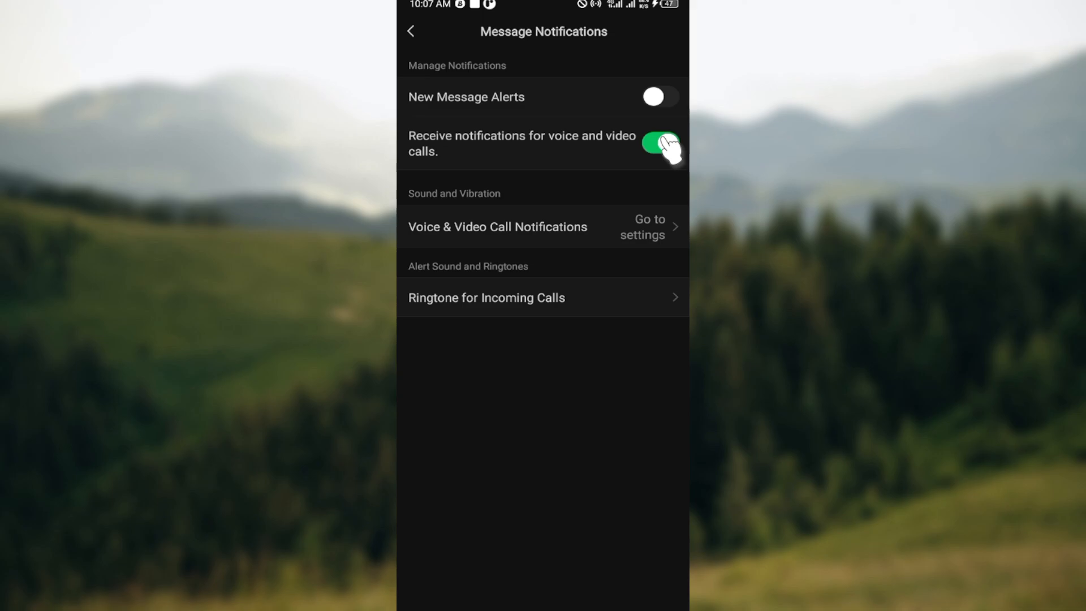
- Switch off voice and video call notifications and confirm disabling the call reminder
left_click(657, 144)
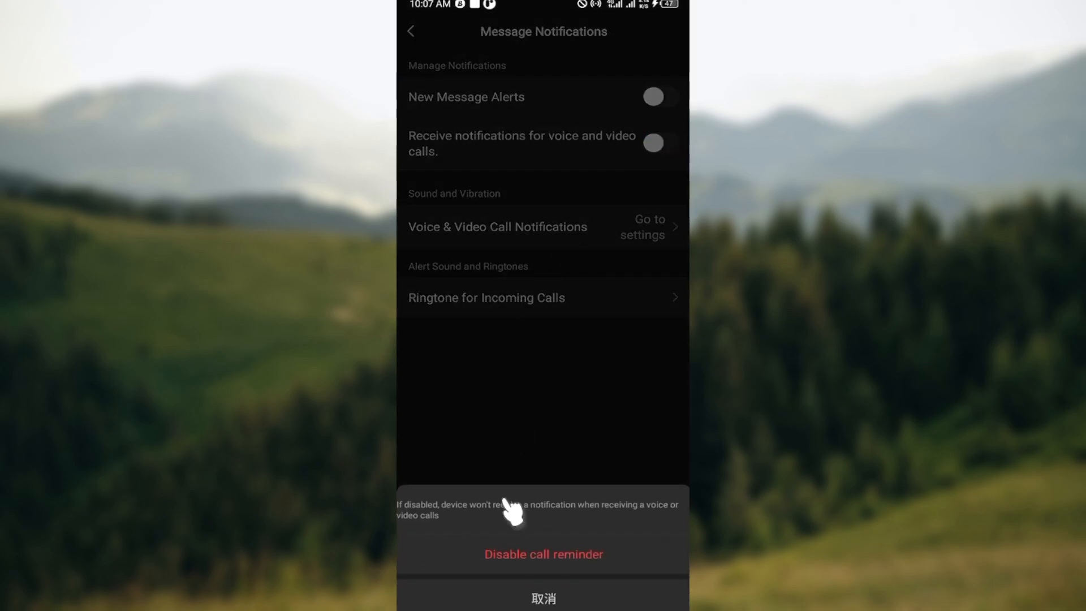
mouse_move(543, 561)
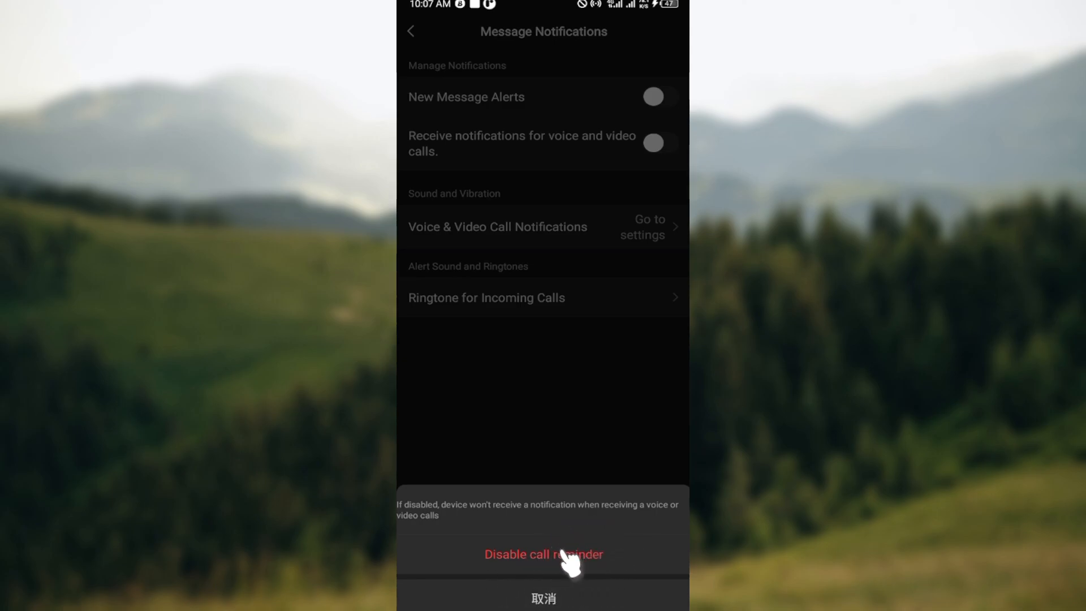
left_click(543, 554)
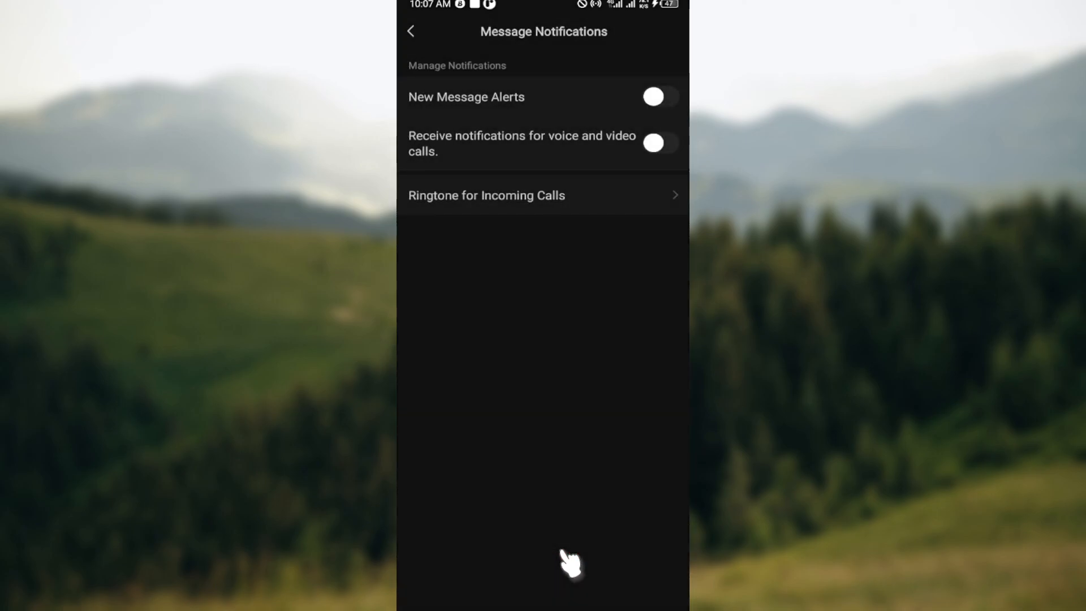
mouse_move(411, 38)
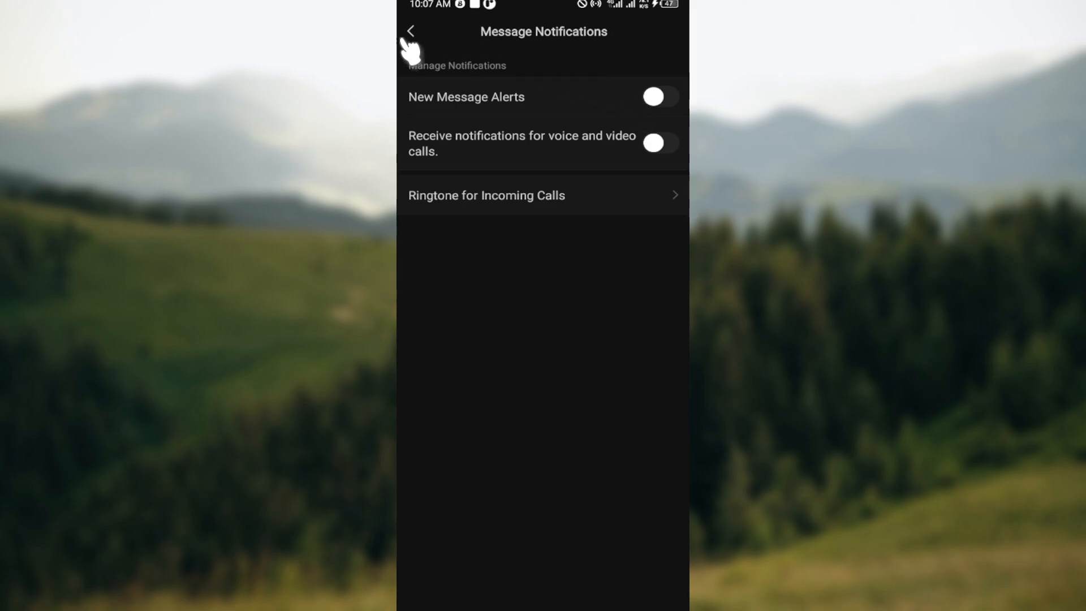
- Back out of Message Notifications and Settings to the Me profile page
left_click(410, 32)
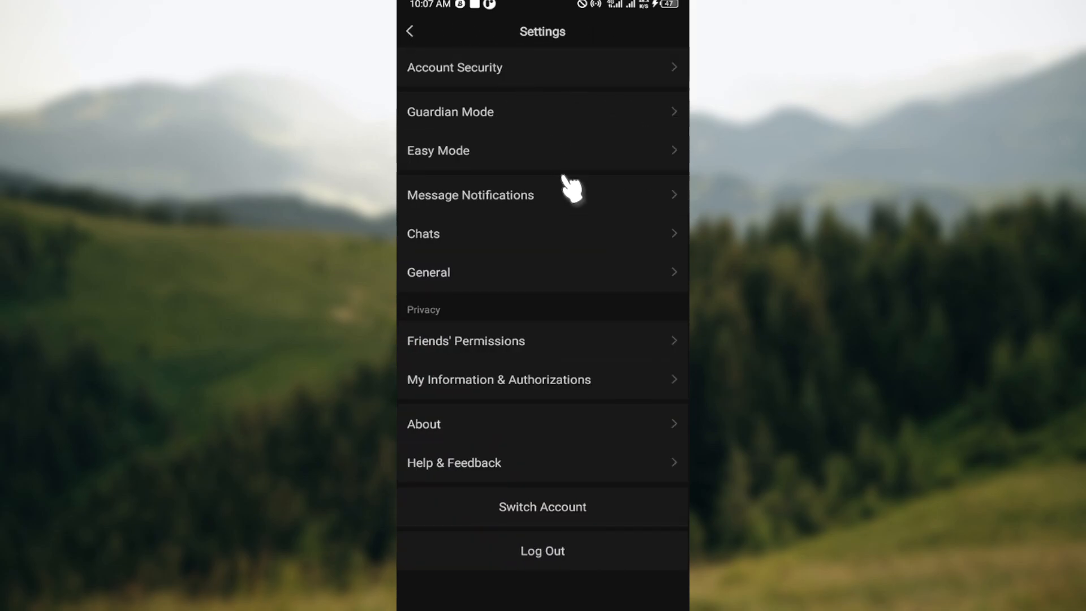
mouse_move(415, 32)
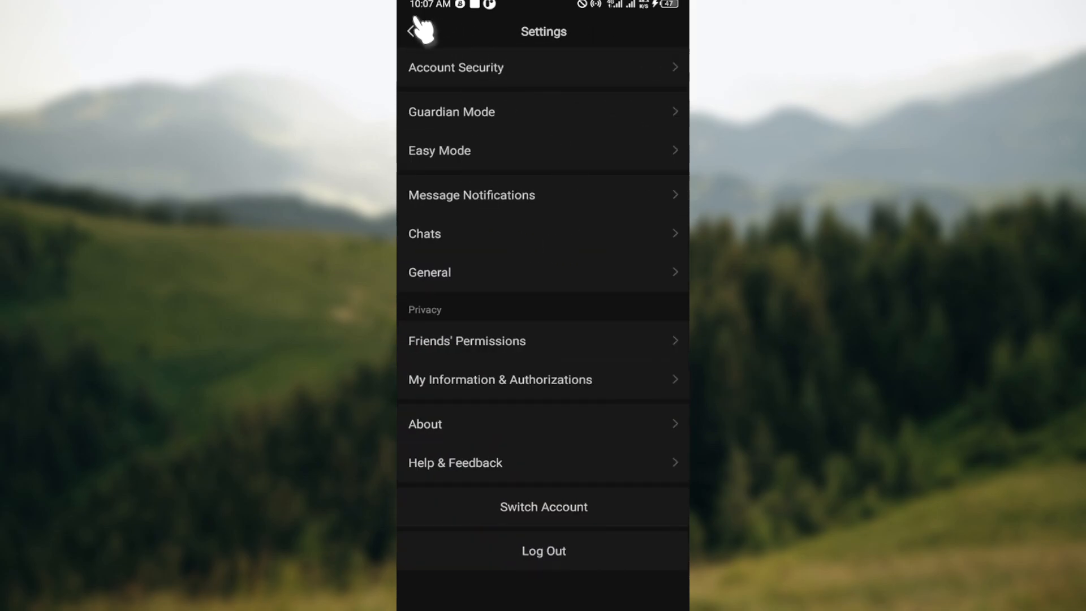
left_click(421, 32)
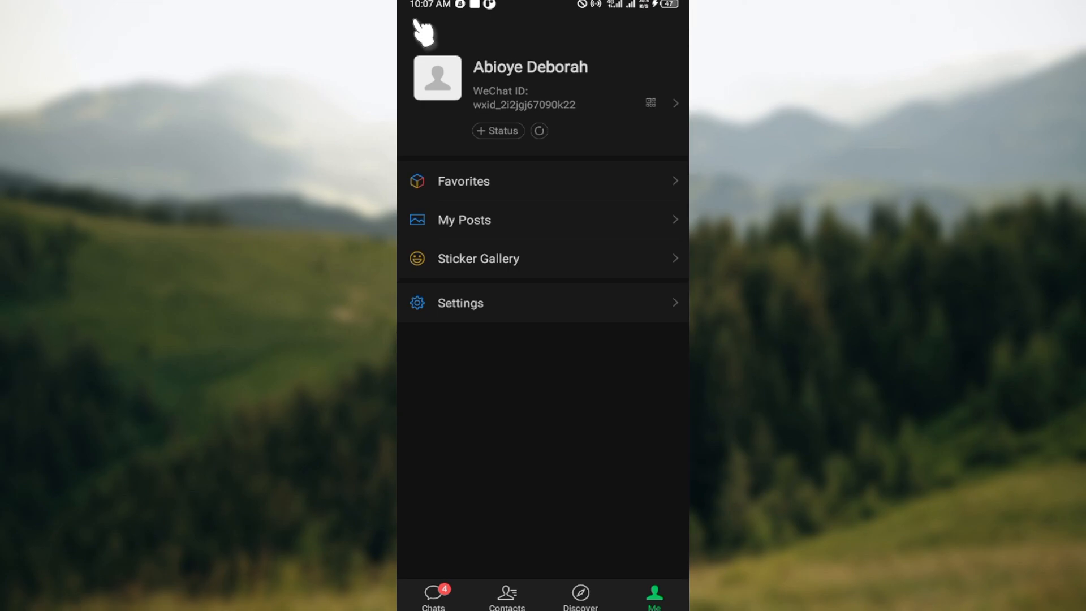
mouse_move(433, 597)
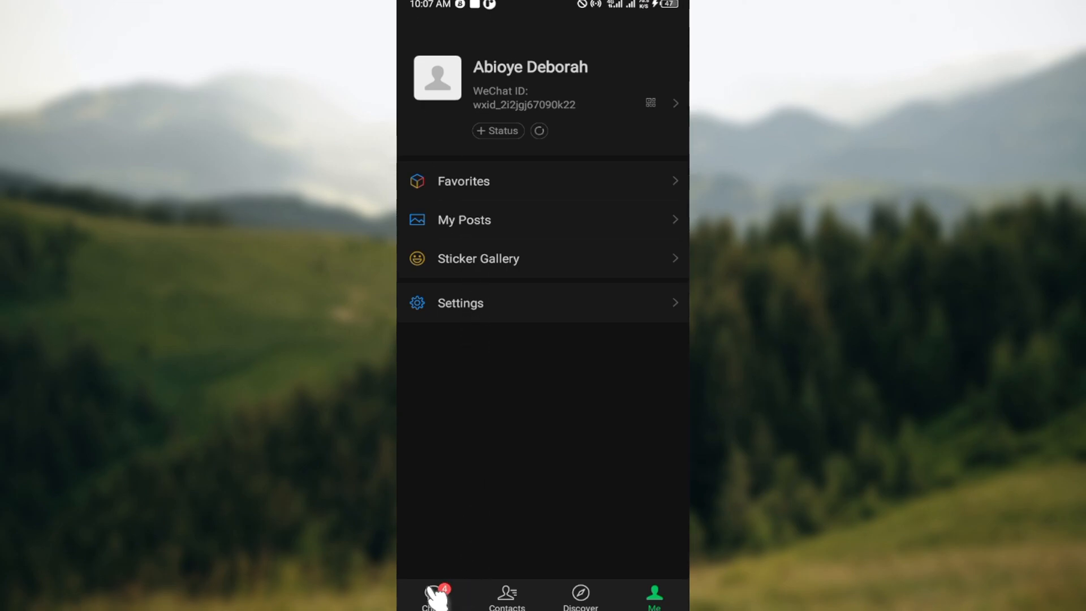